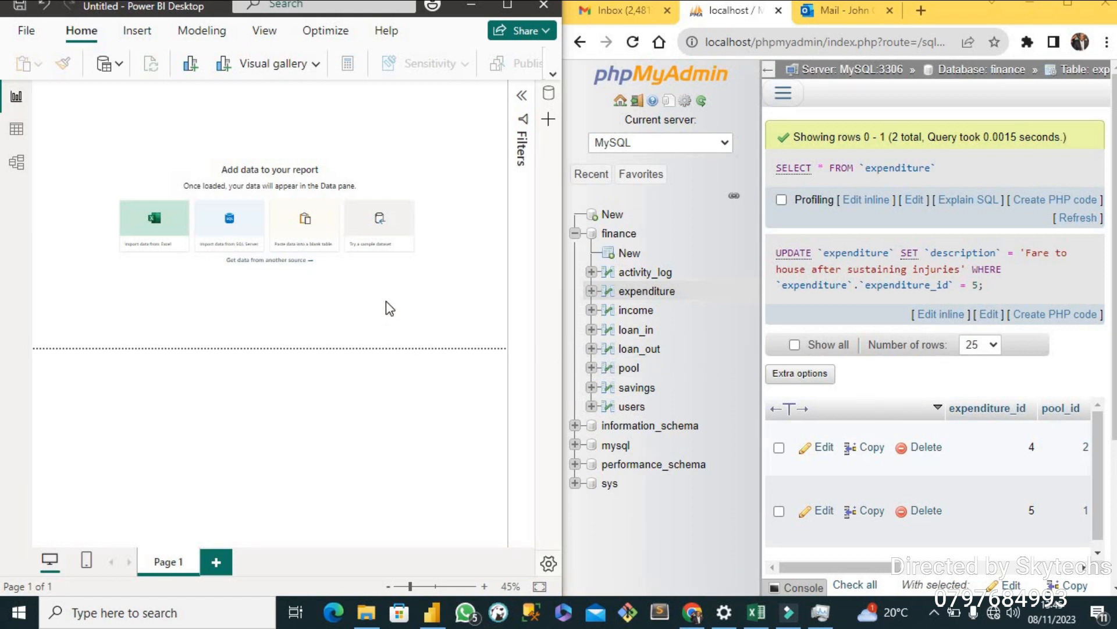
mouse_move(228, 217)
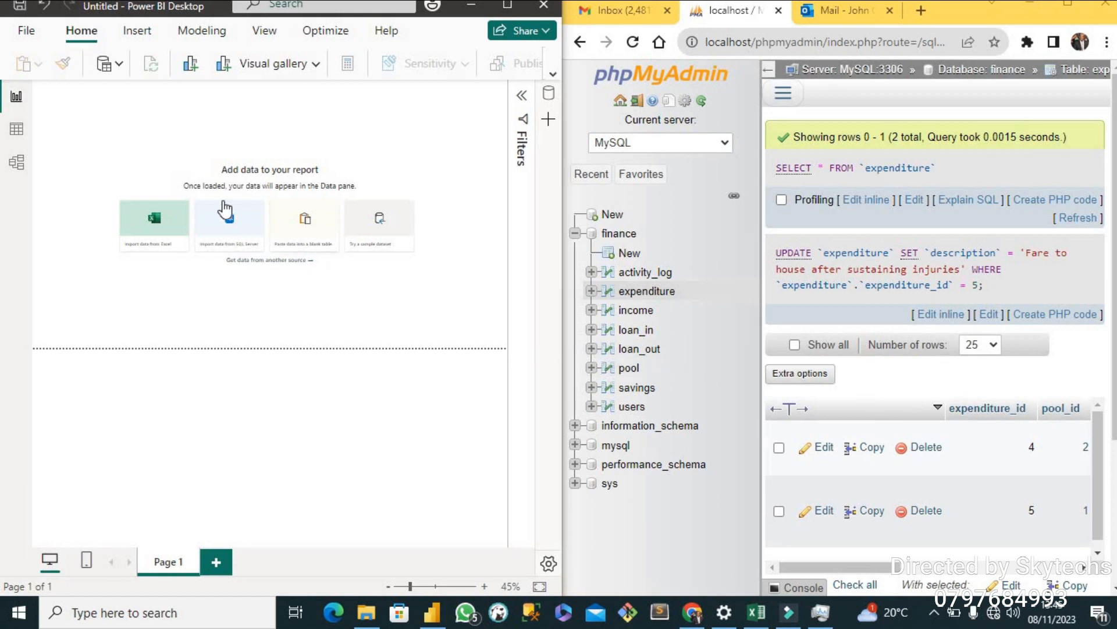
mouse_move(170, 151)
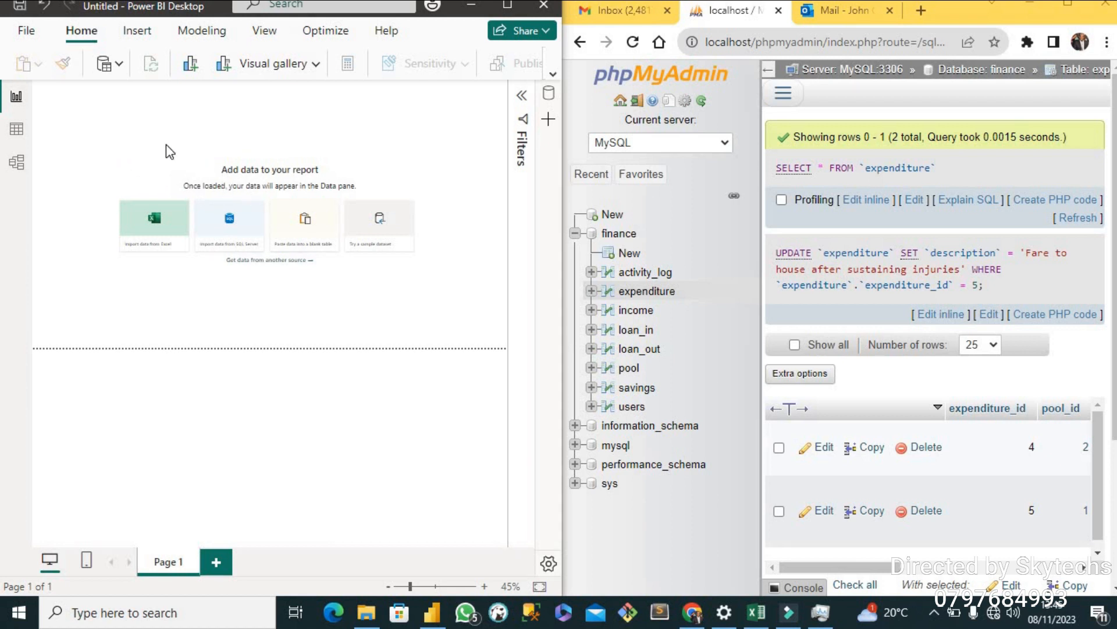
mouse_move(106, 62)
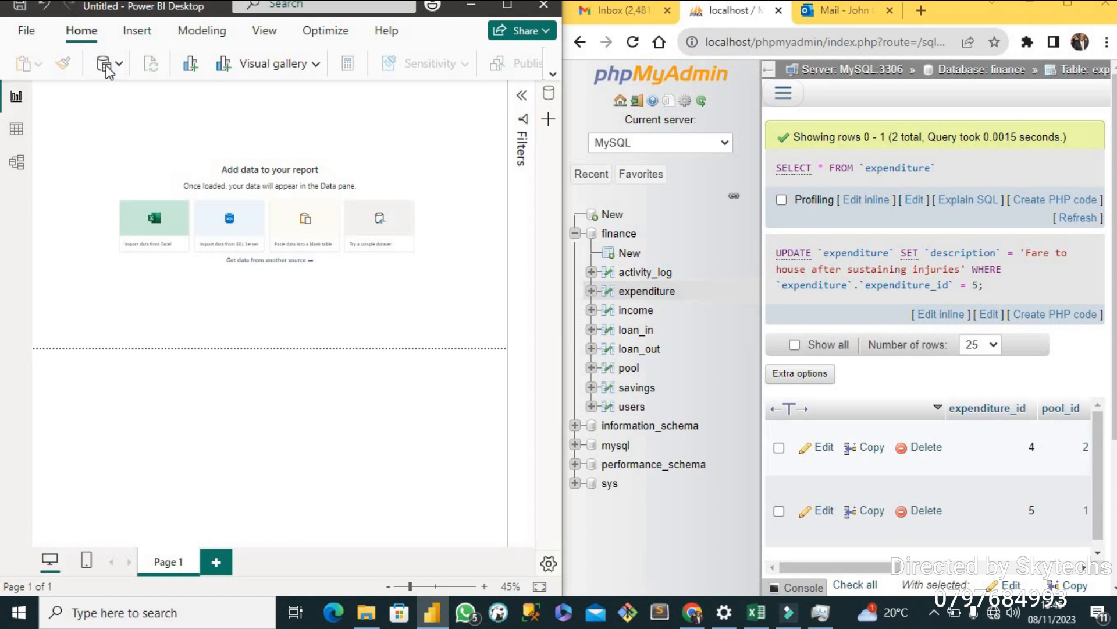
Filter the Get Data catalogue to Database sources and search 'mysql' to find the MySQL connector
left_click(105, 62)
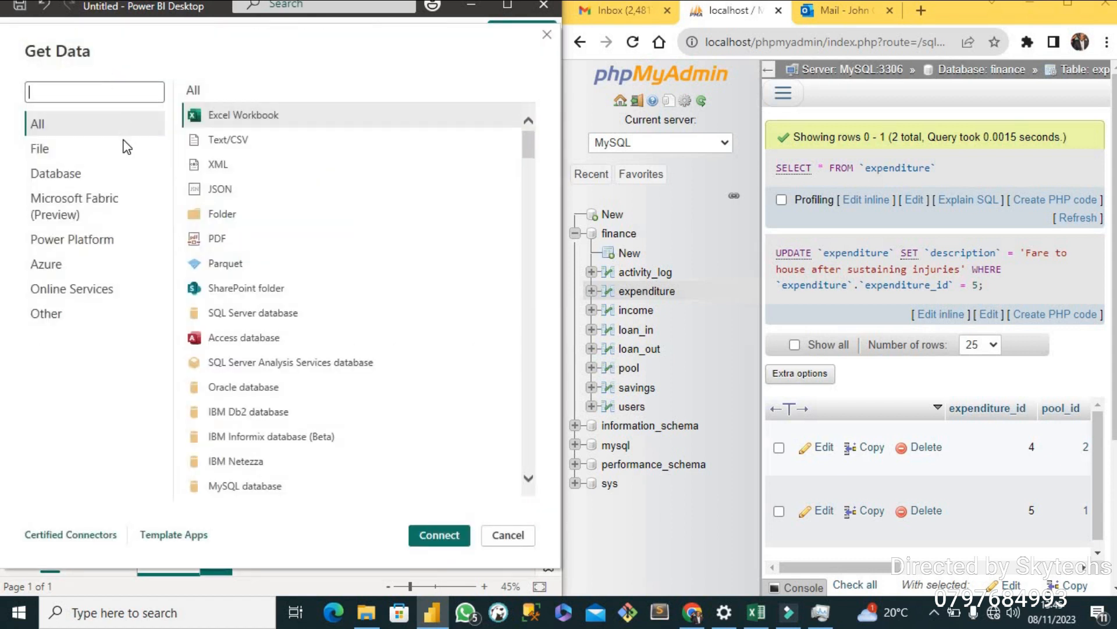
left_click(54, 173)
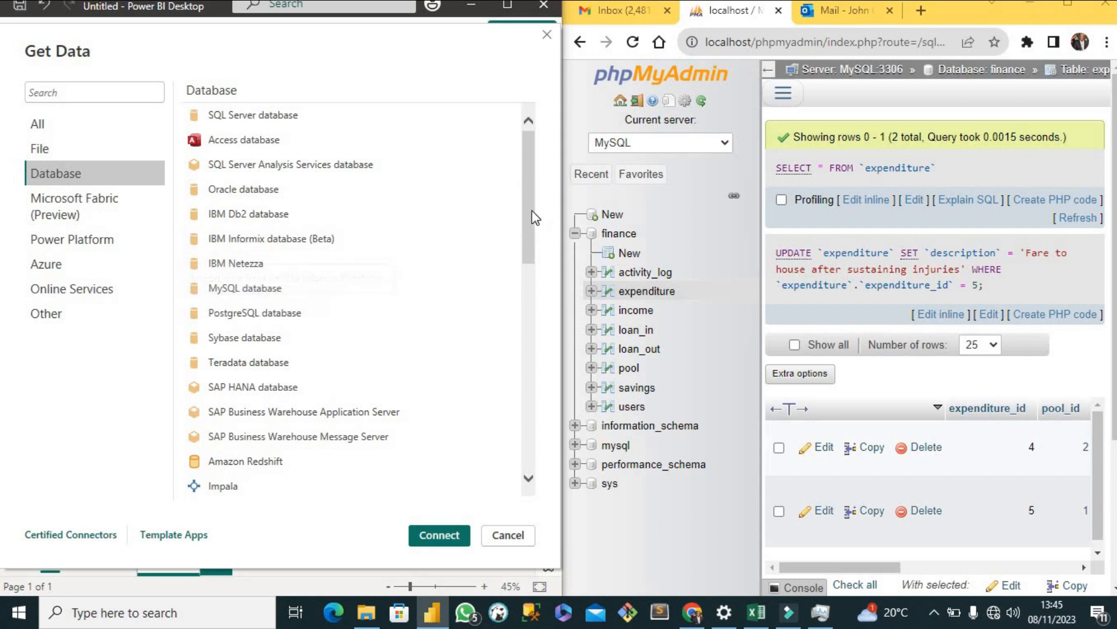
scroll("down", 3)
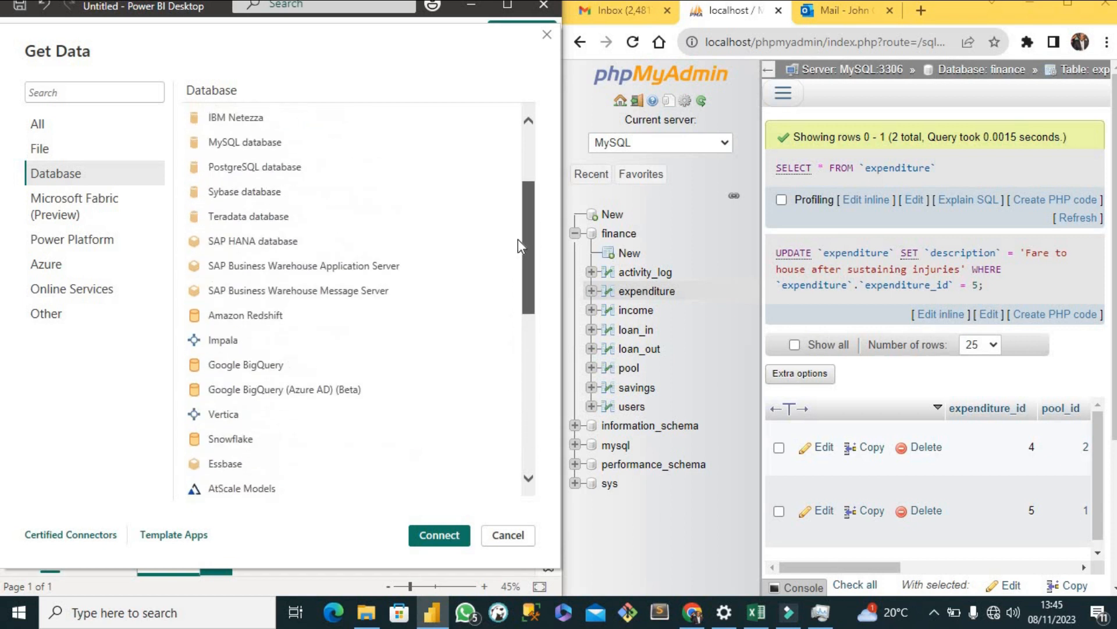
scroll("down", 3)
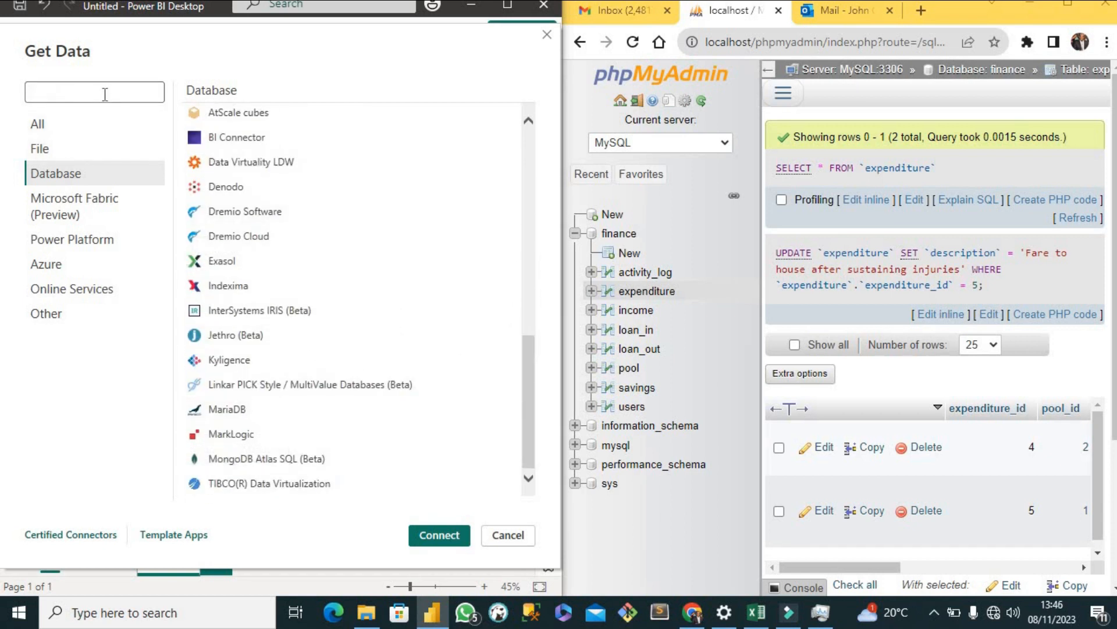
type("mysql")
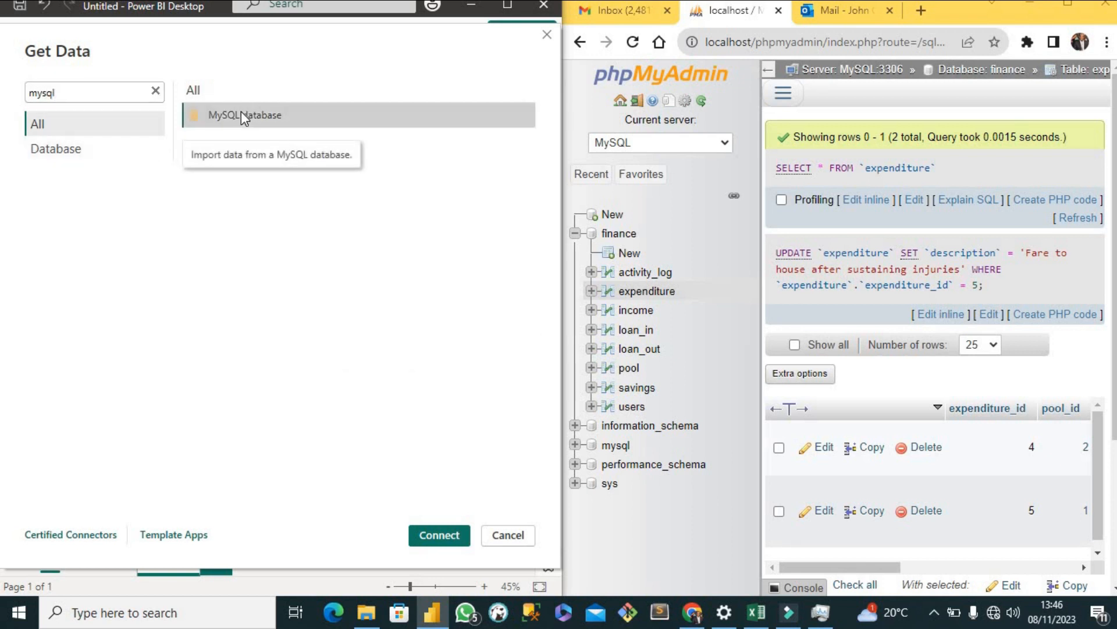
mouse_move(463, 450)
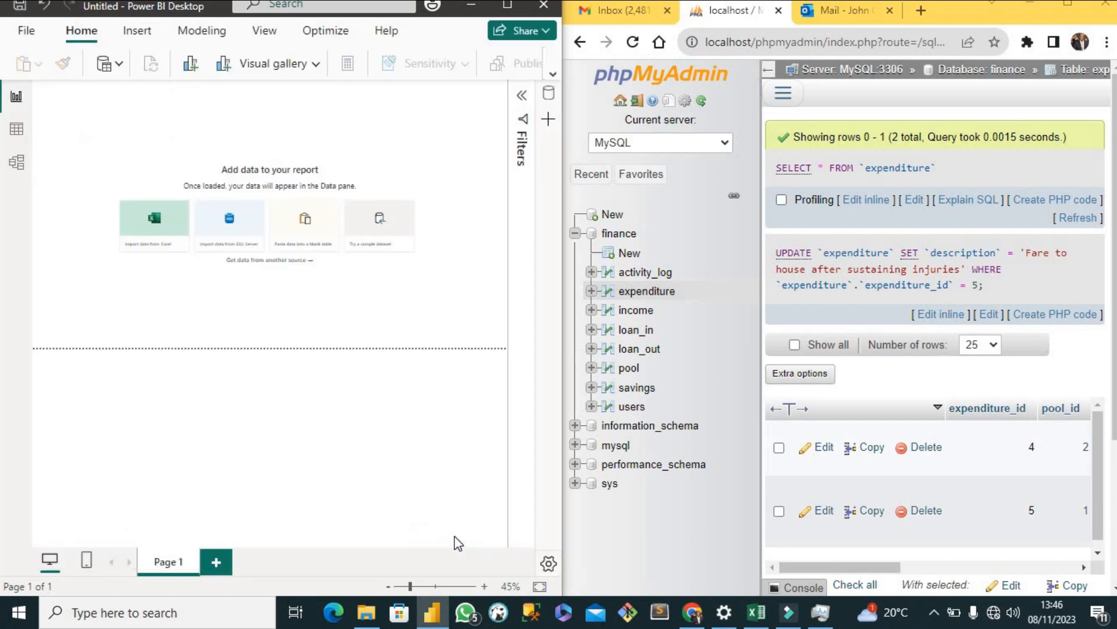
Enter the MySQL server address 127.0.0.1:3306 in the connection dialog
left_click(229, 218)
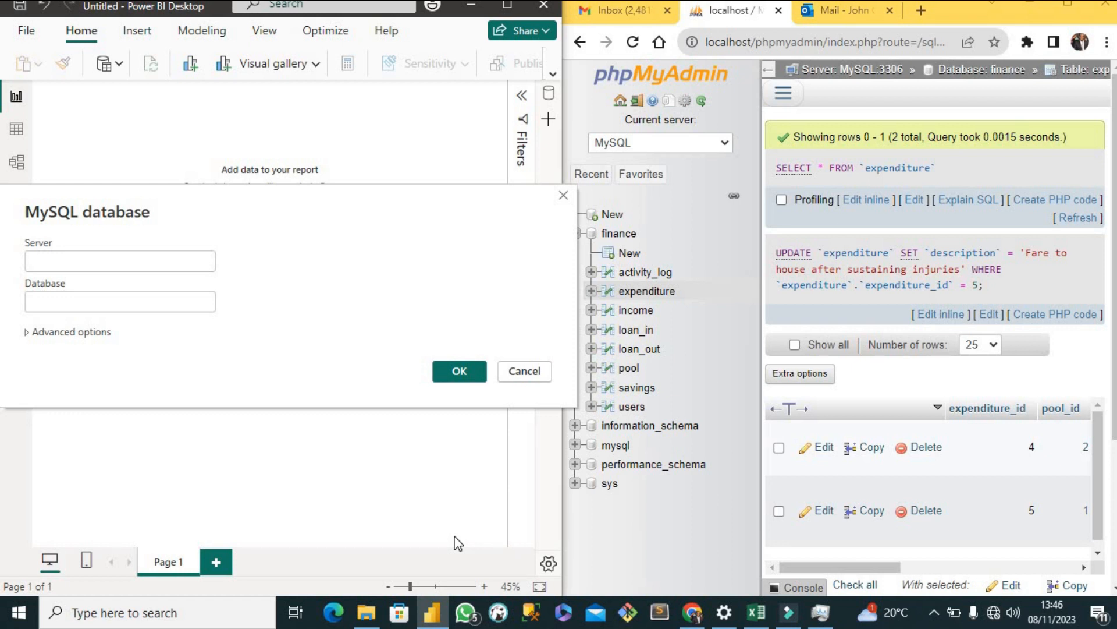
left_click(118, 259)
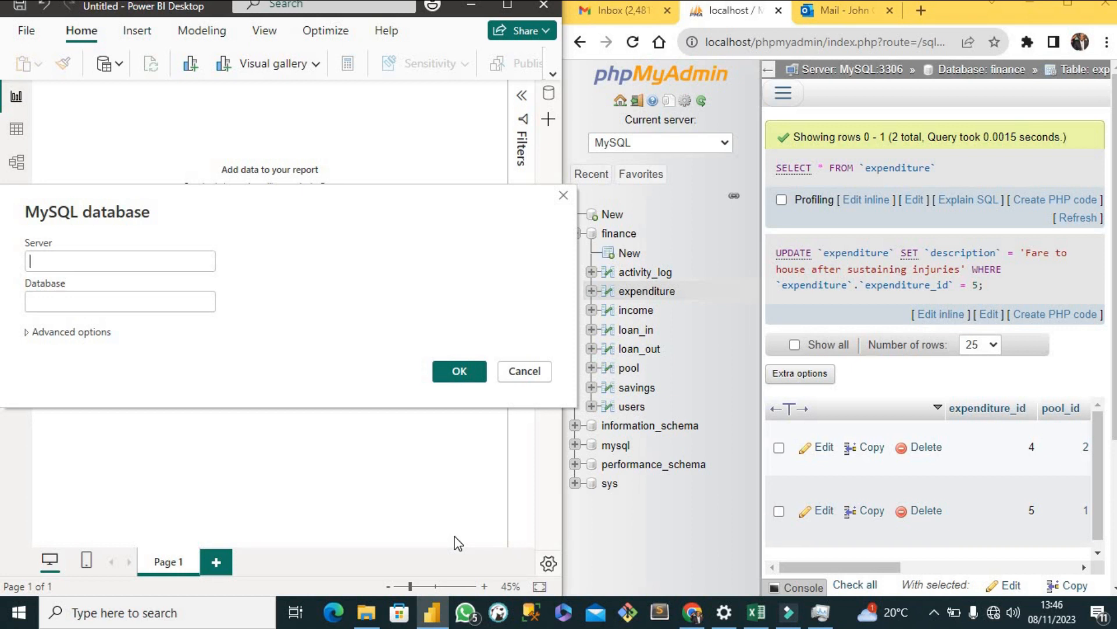
mouse_move(218, 344)
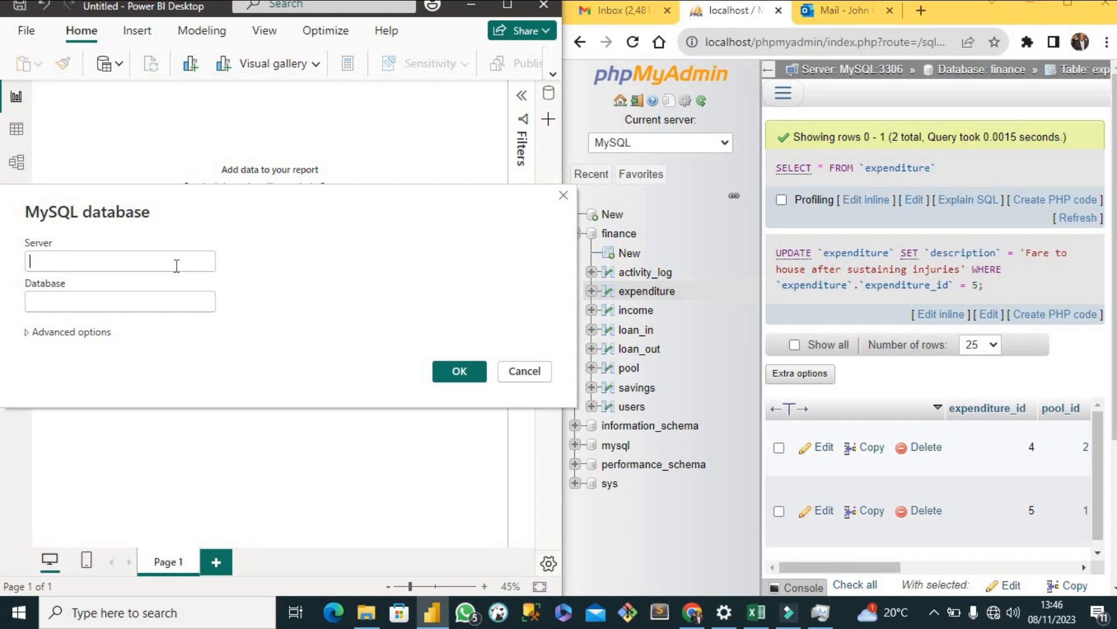
type("1")
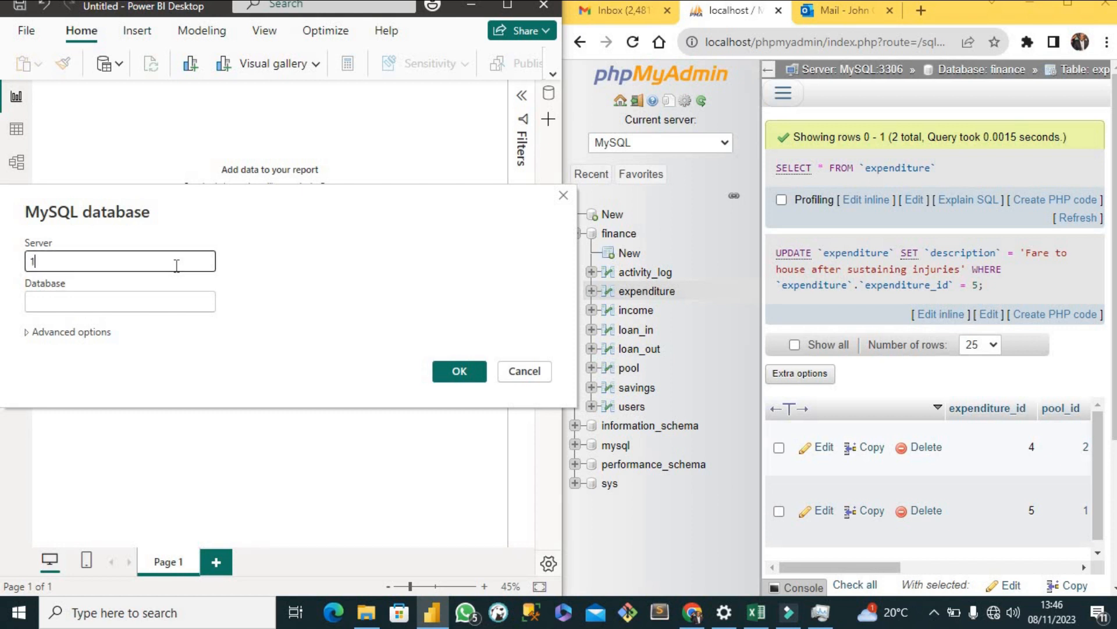
type("27.")
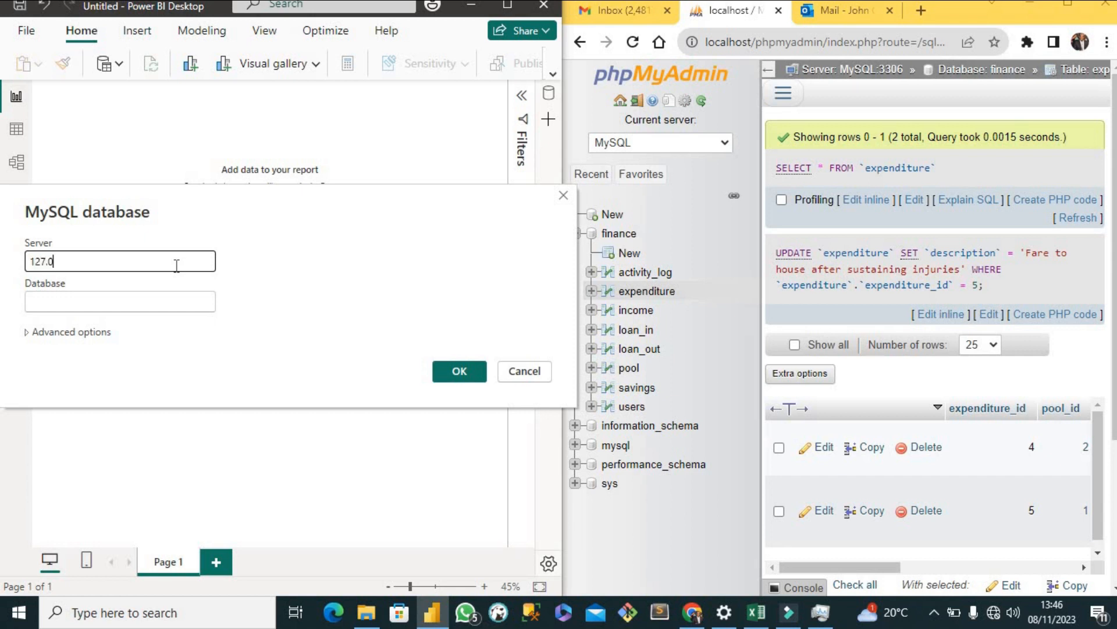
type("0.0.1")
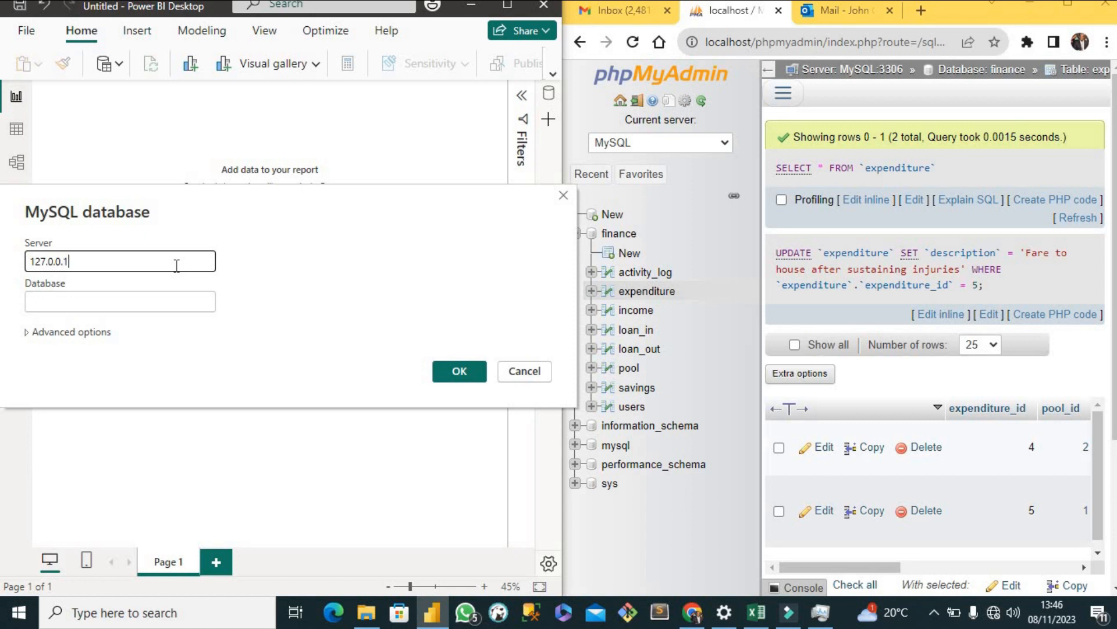
type(":")
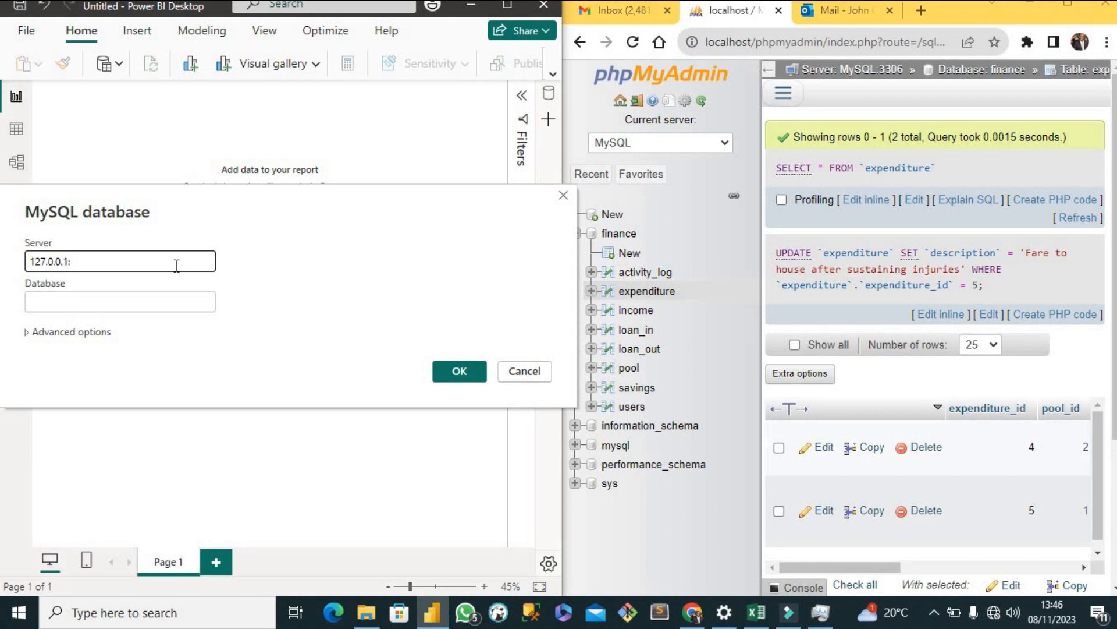
type("3306")
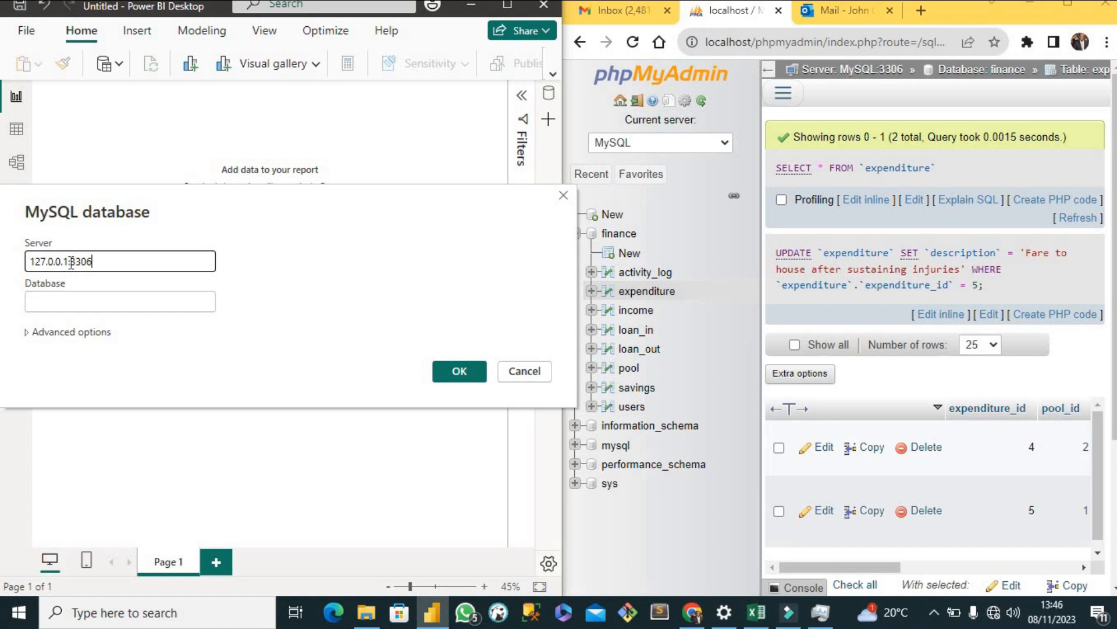
Enter database name finance and submit the connection
left_click(119, 300)
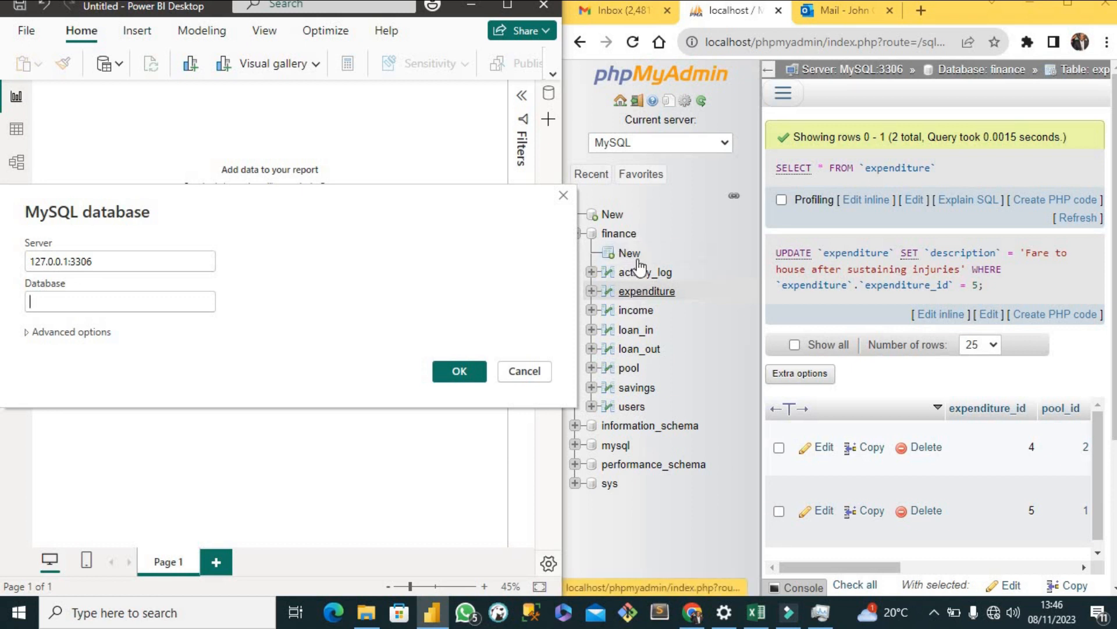
mouse_move(627, 237)
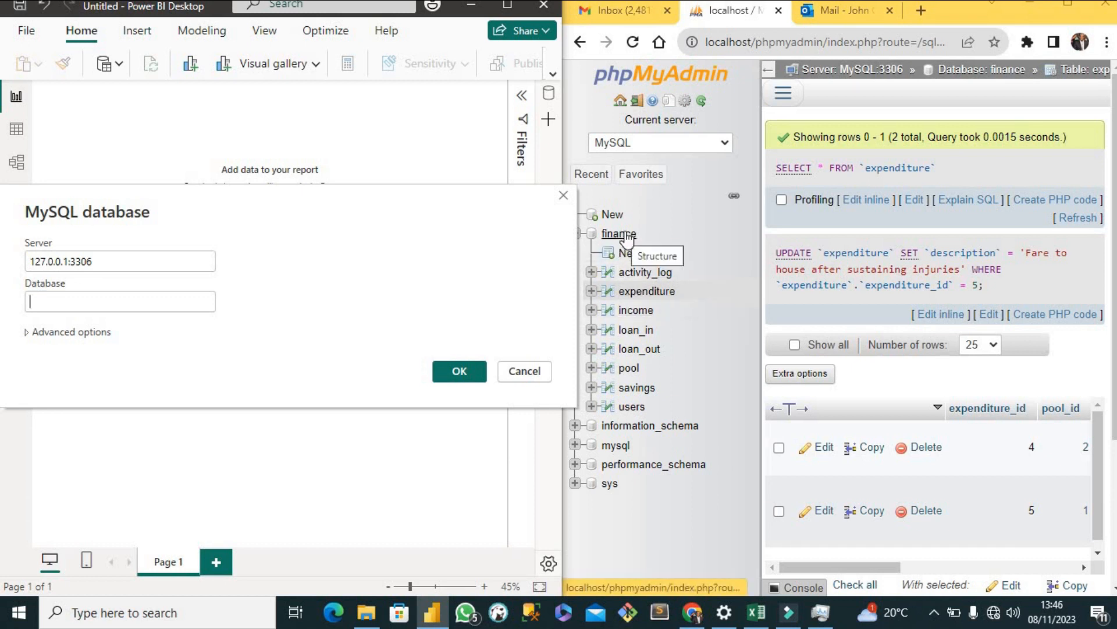
type("f")
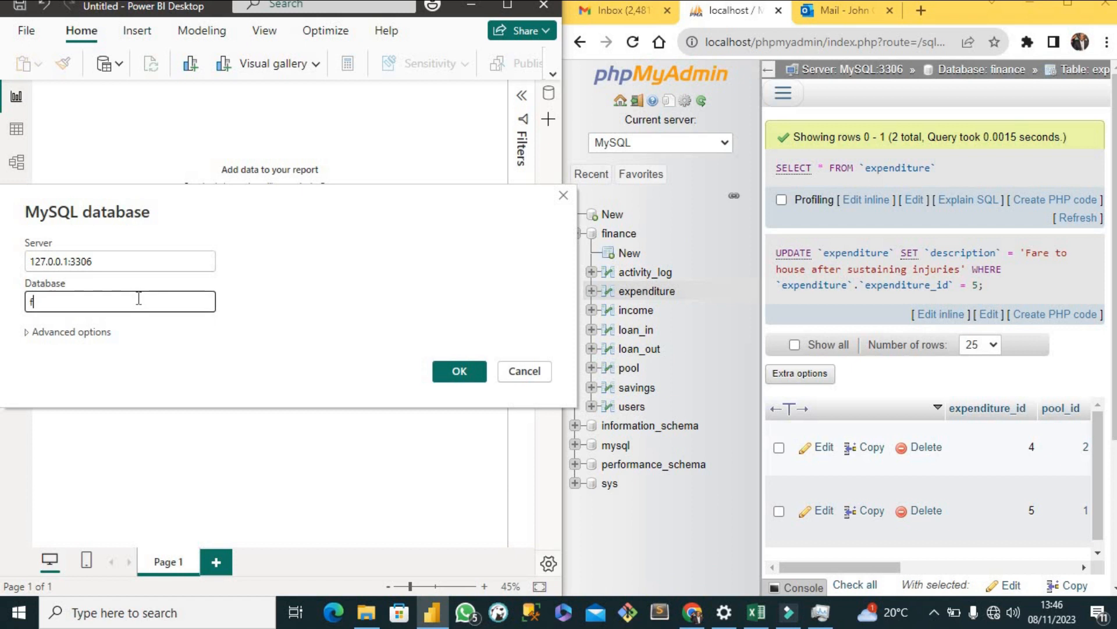
type("inance")
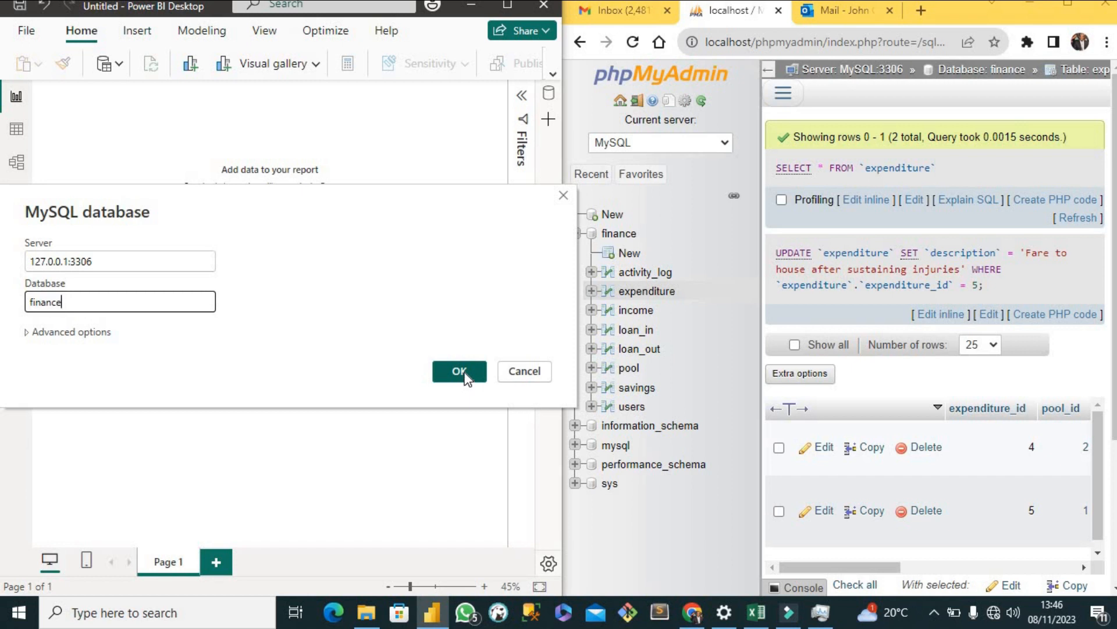
left_click(459, 371)
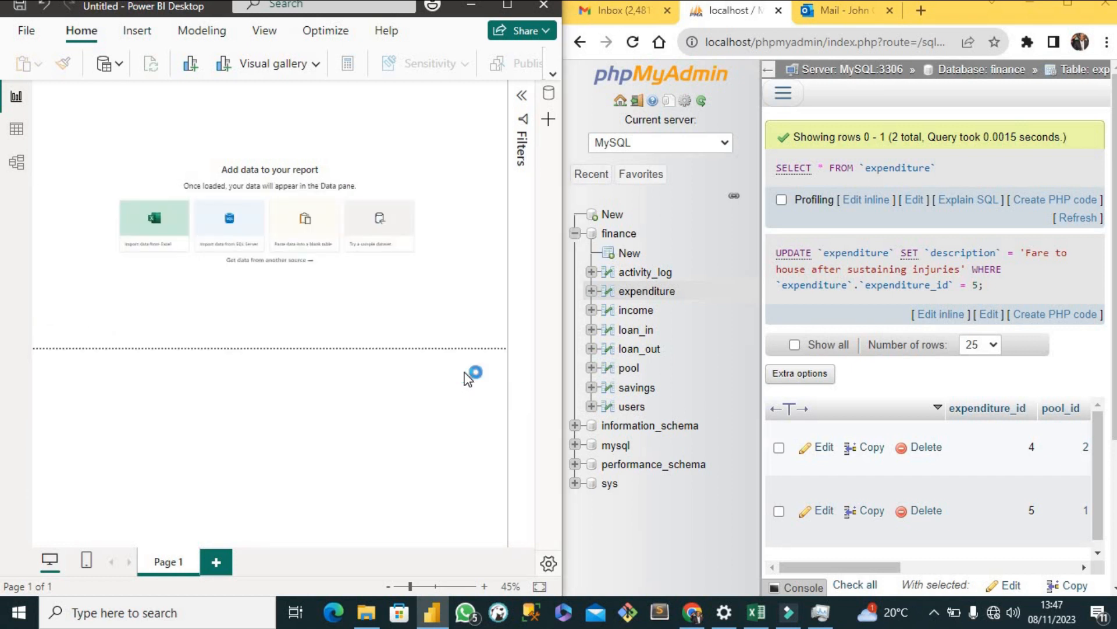
Tick finance.expenditure and finance.income in the Navigator for import
left_click(230, 217)
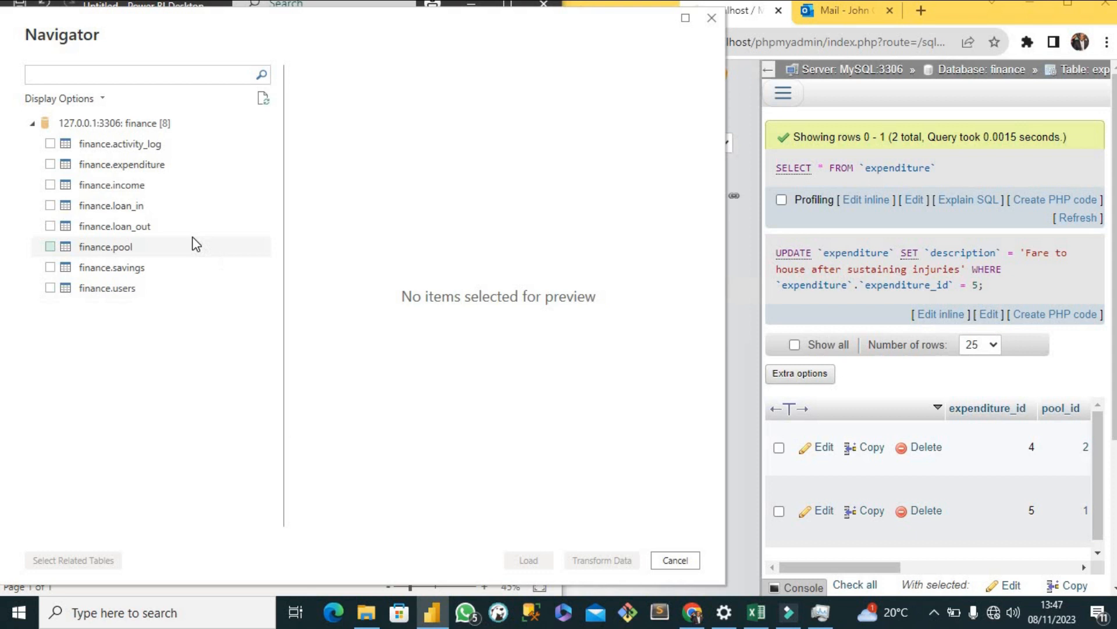
mouse_move(192, 209)
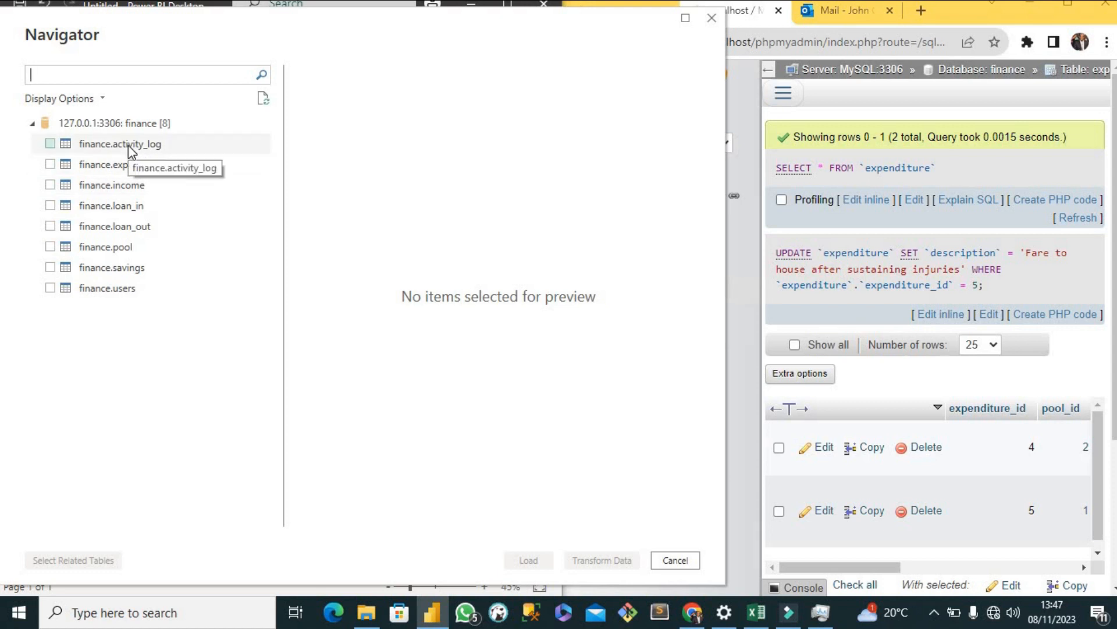
mouse_move(56, 143)
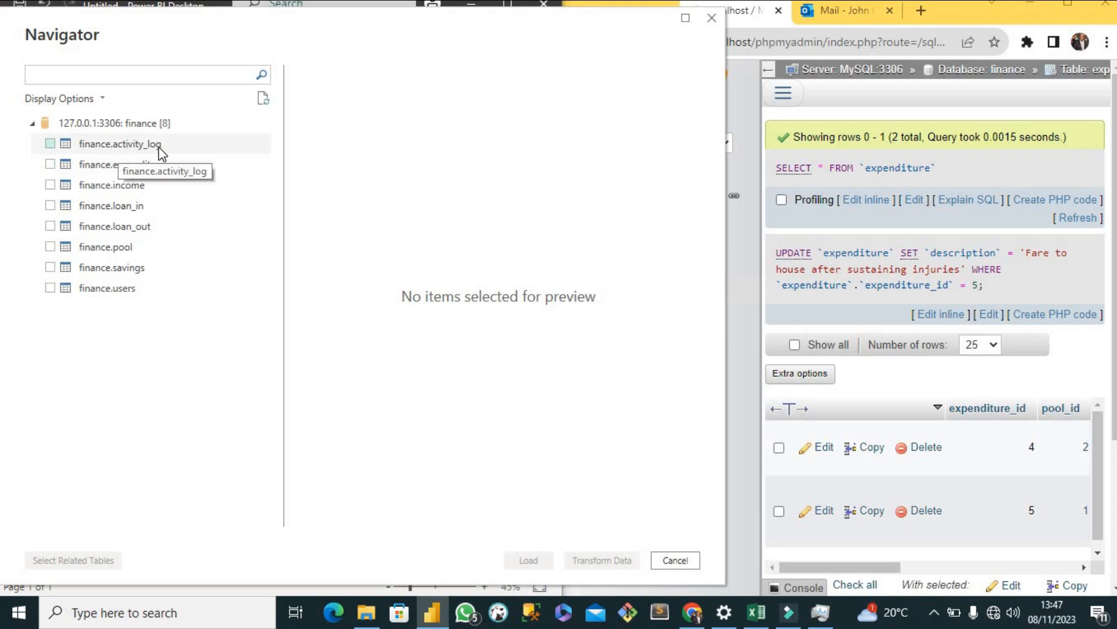
mouse_move(151, 179)
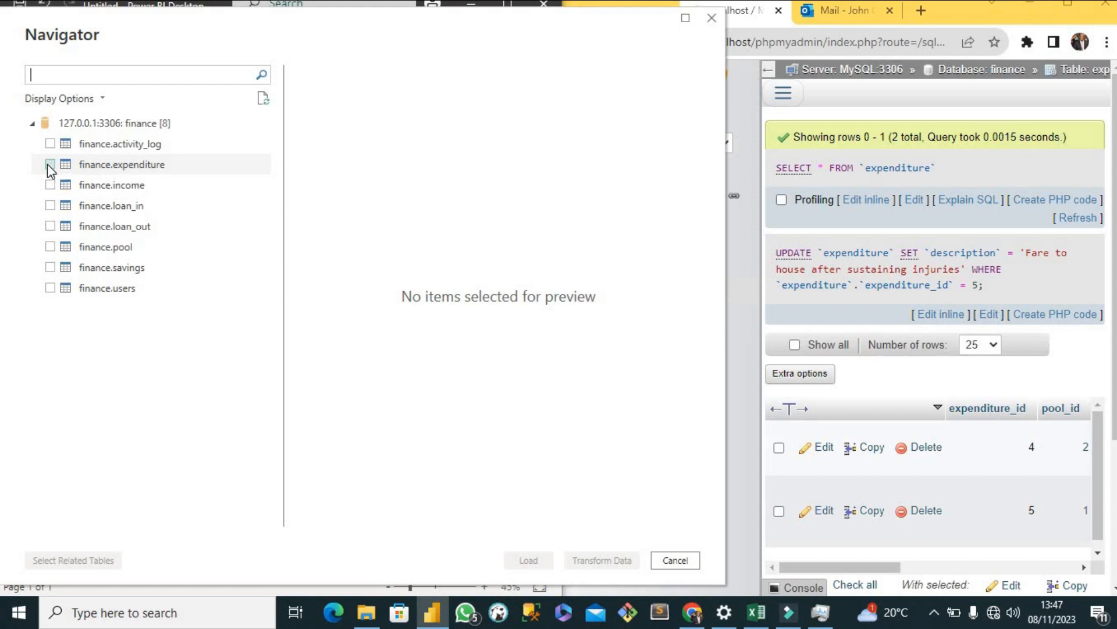
left_click(50, 164)
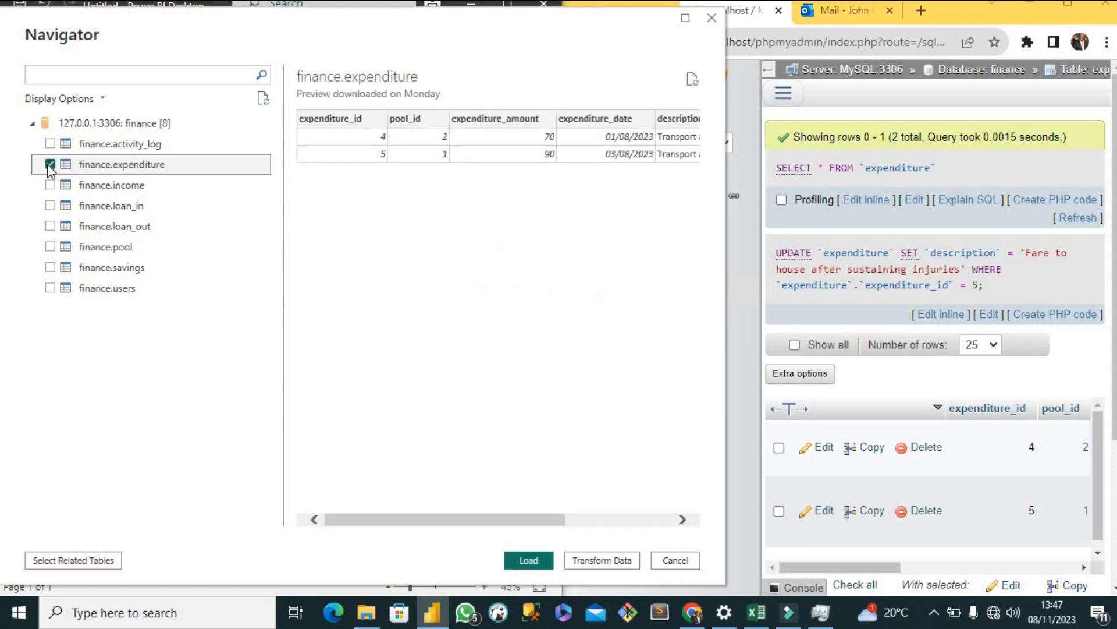
mouse_move(71, 247)
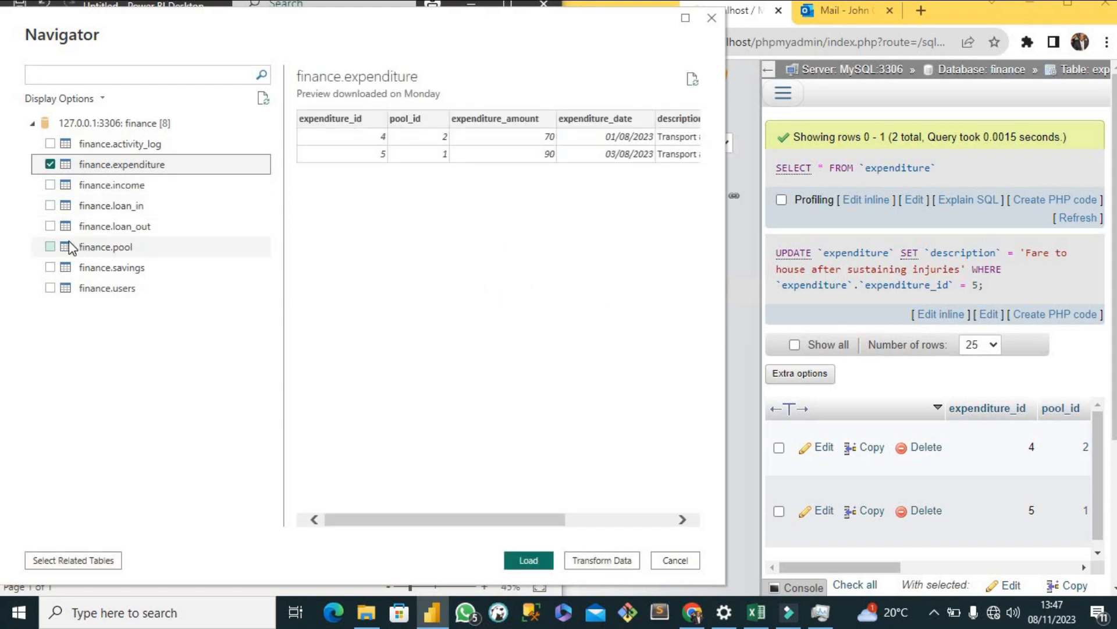
mouse_move(135, 178)
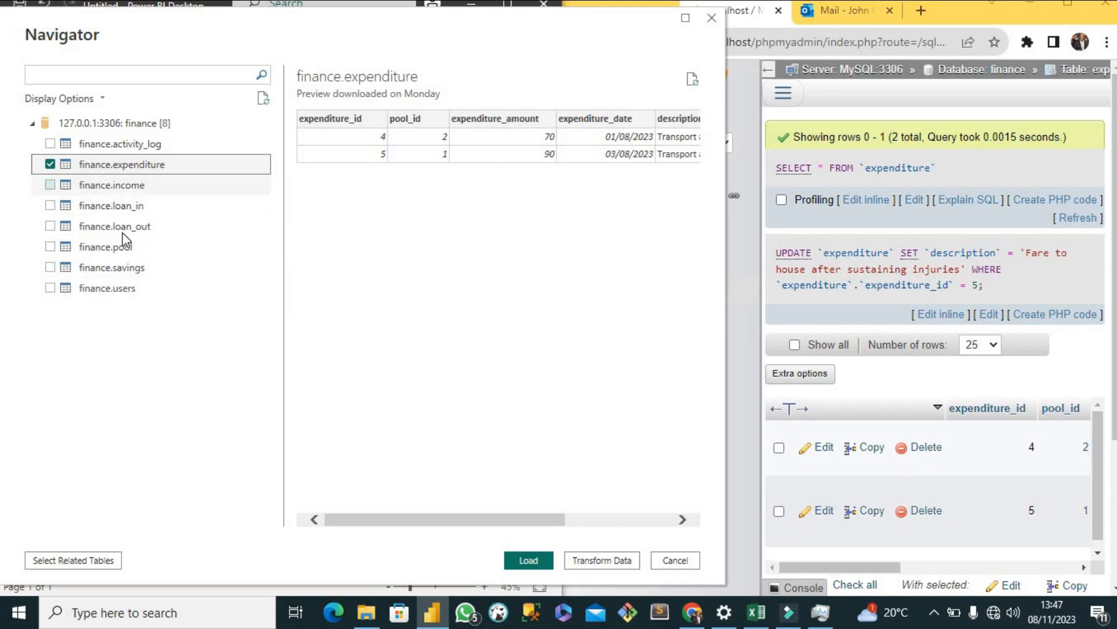
mouse_move(122, 185)
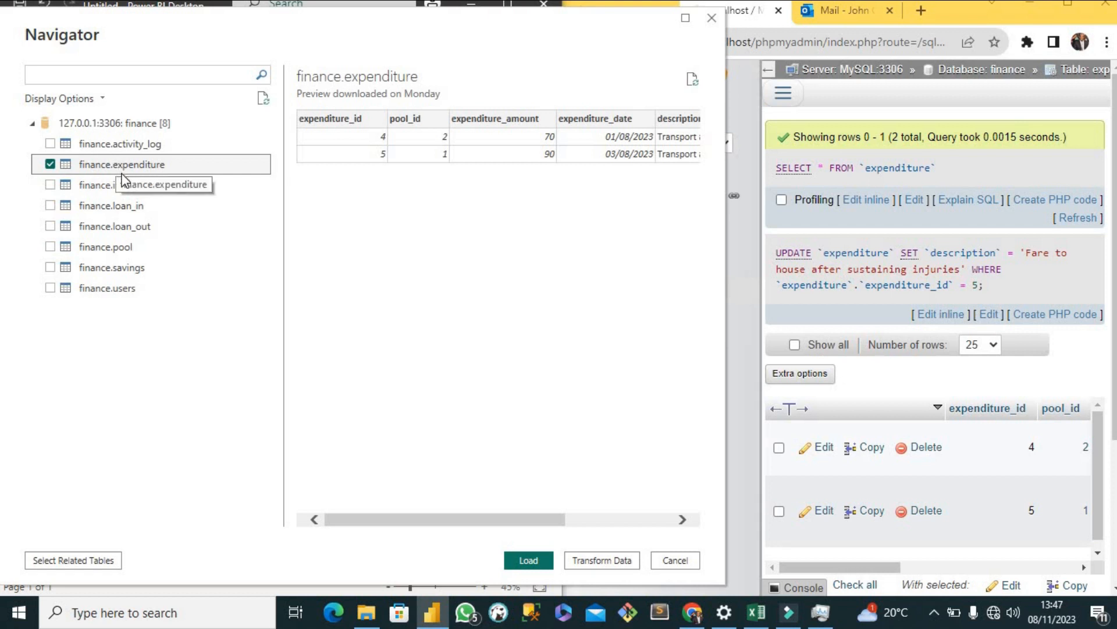
mouse_move(139, 208)
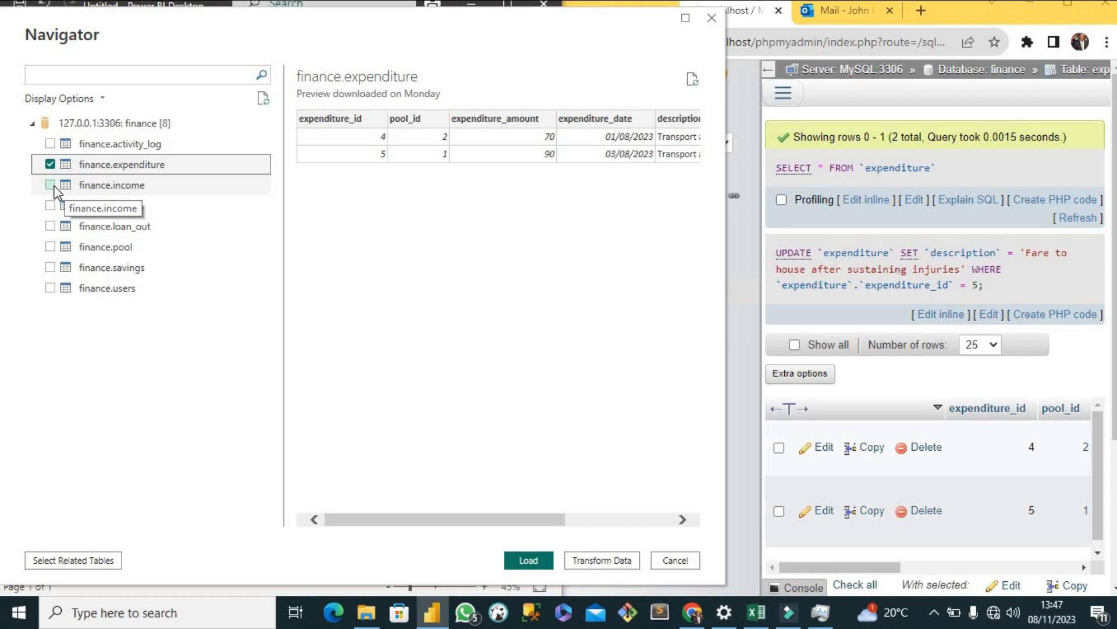
left_click(50, 185)
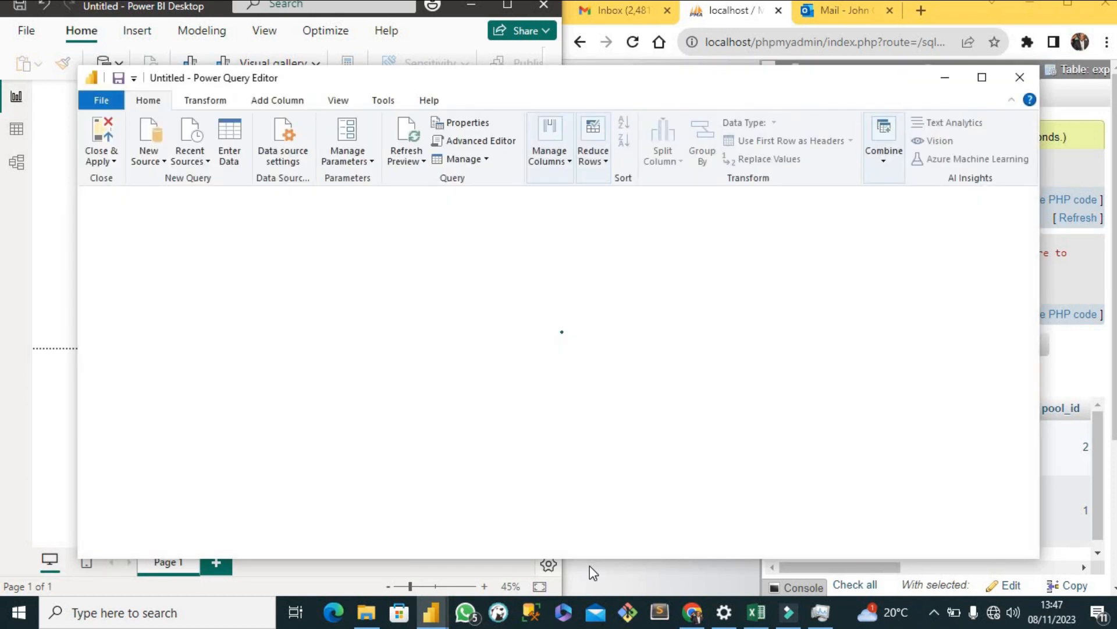
Review the two finance queries in Power Query Editor and return to the report via Close & Apply
left_click(141, 249)
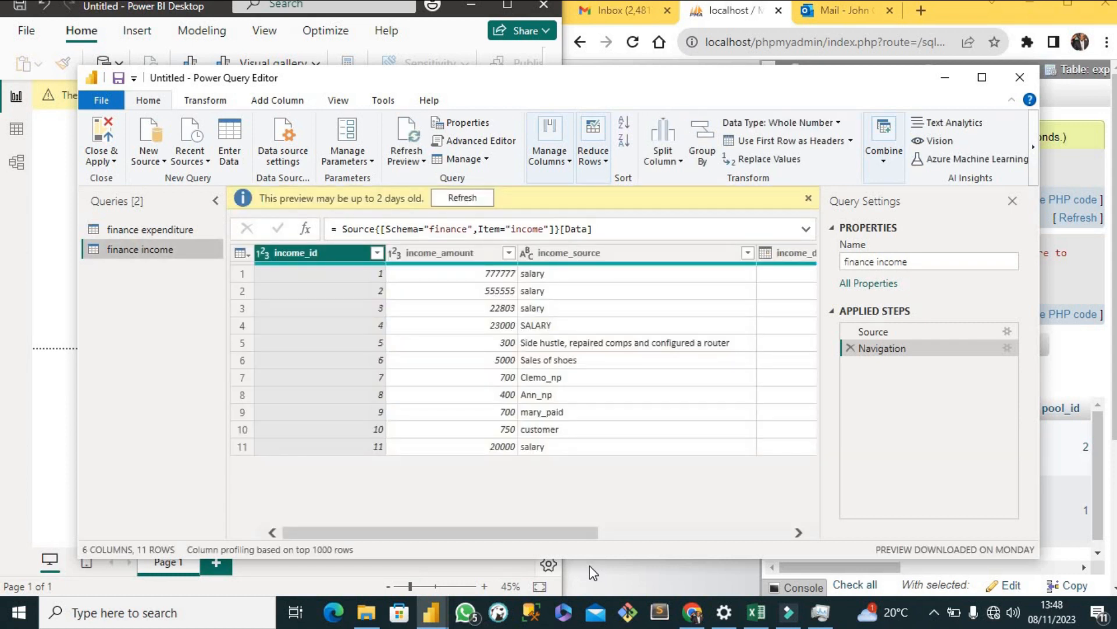
mouse_move(670, 475)
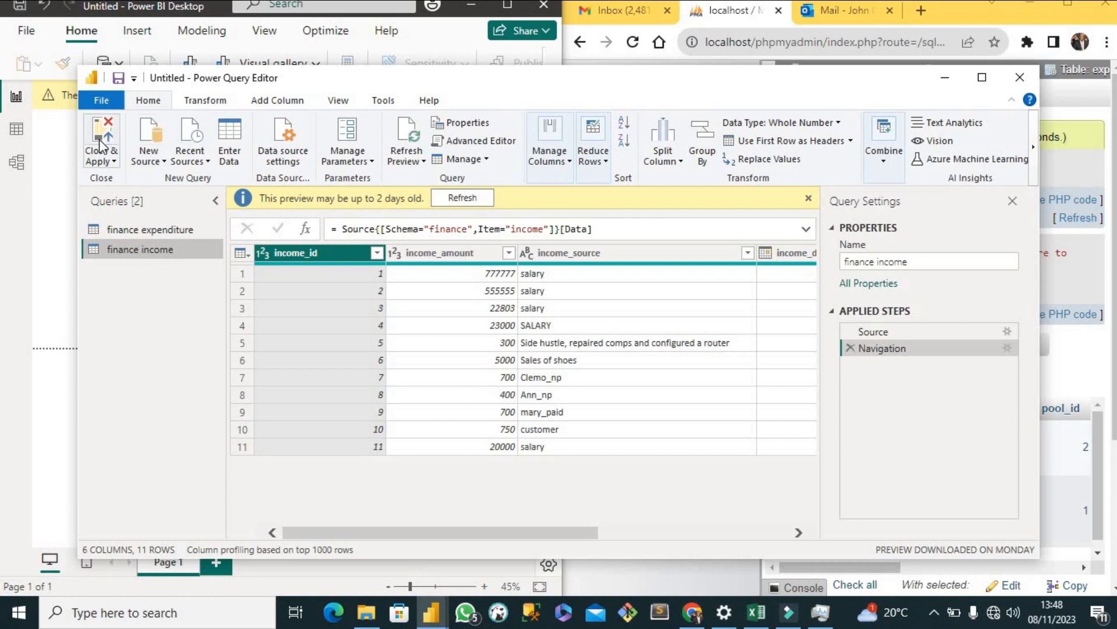
left_click(100, 141)
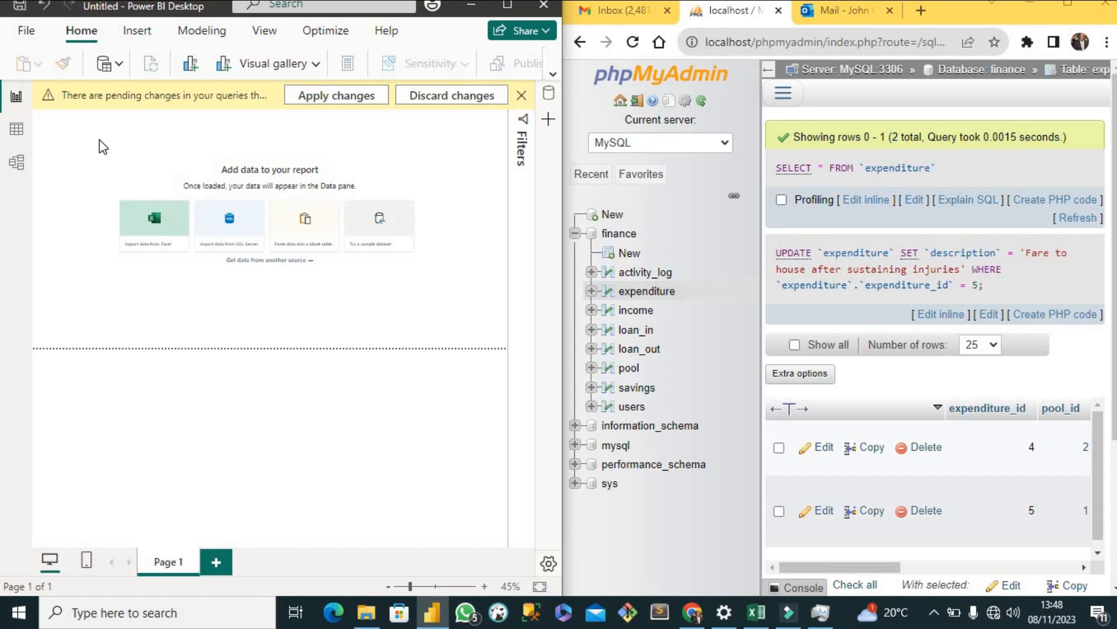
mouse_move(399, 193)
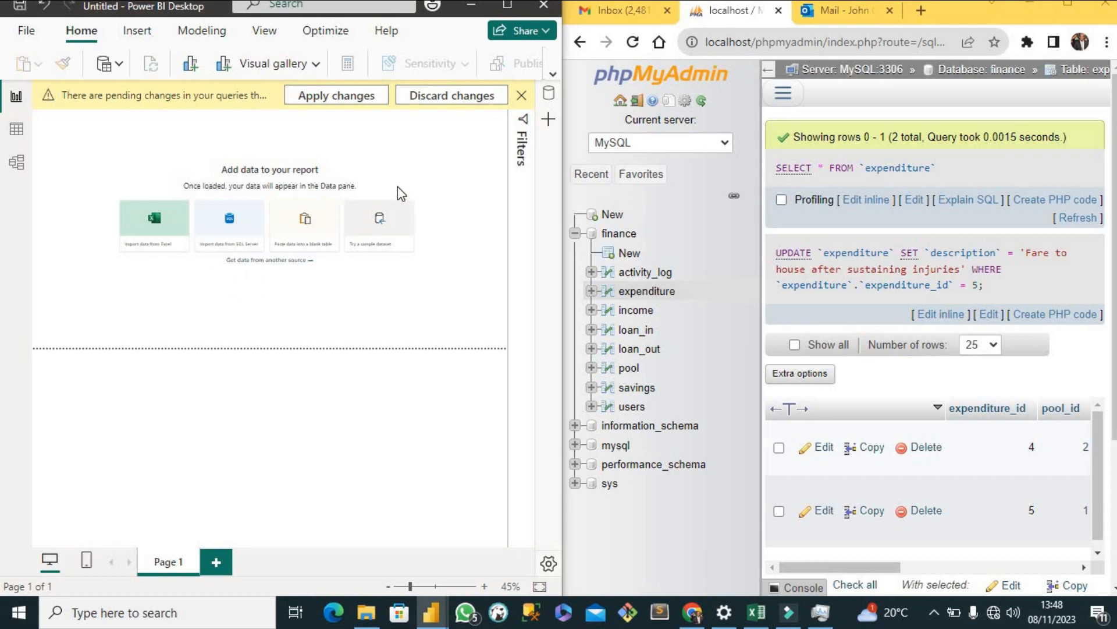
Apply pending changes so finance expenditure and finance income load into the Data pane
left_click(335, 95)
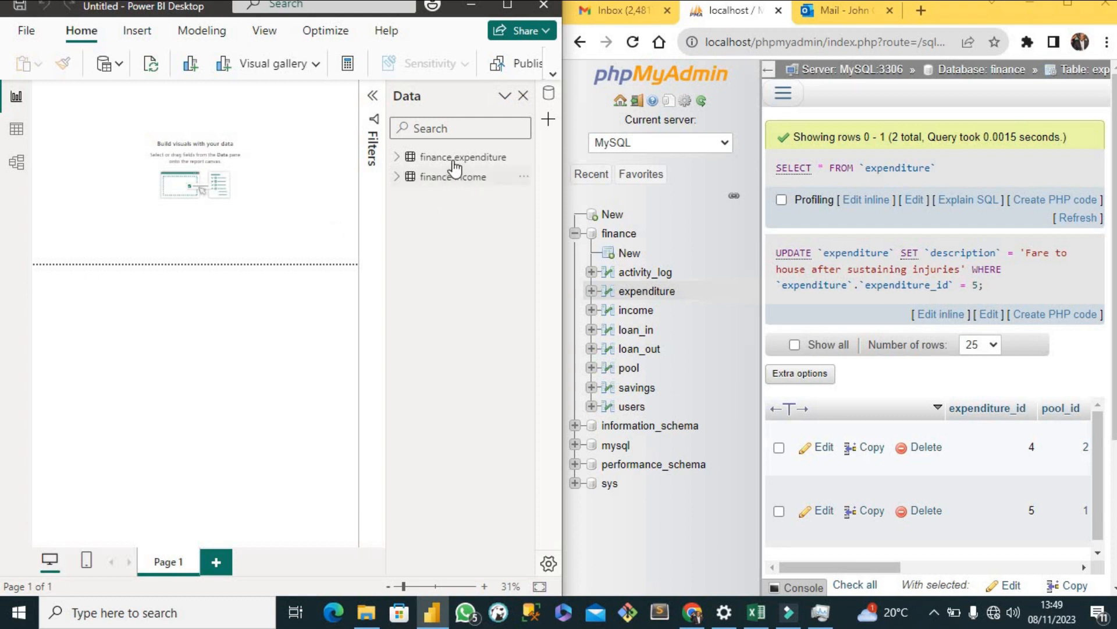
mouse_move(466, 157)
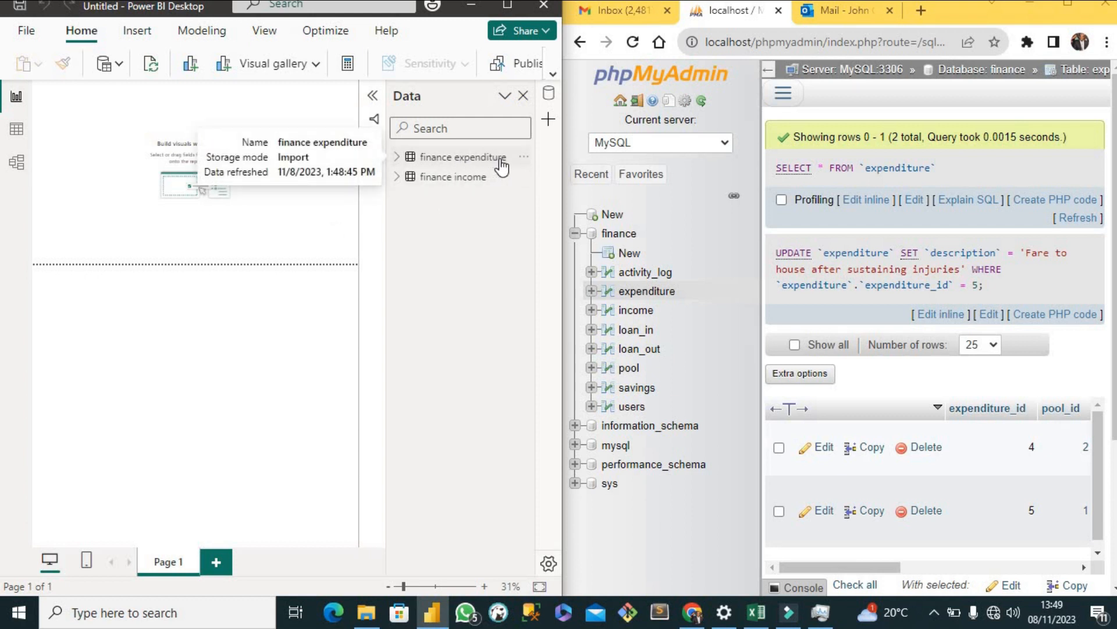
mouse_move(479, 187)
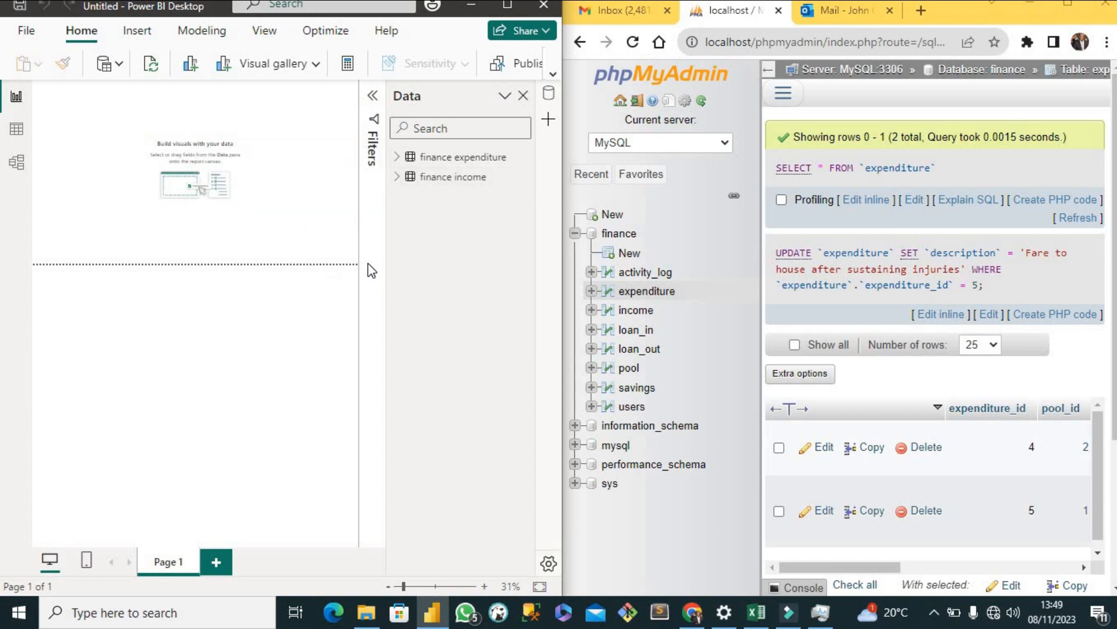
mouse_move(452, 196)
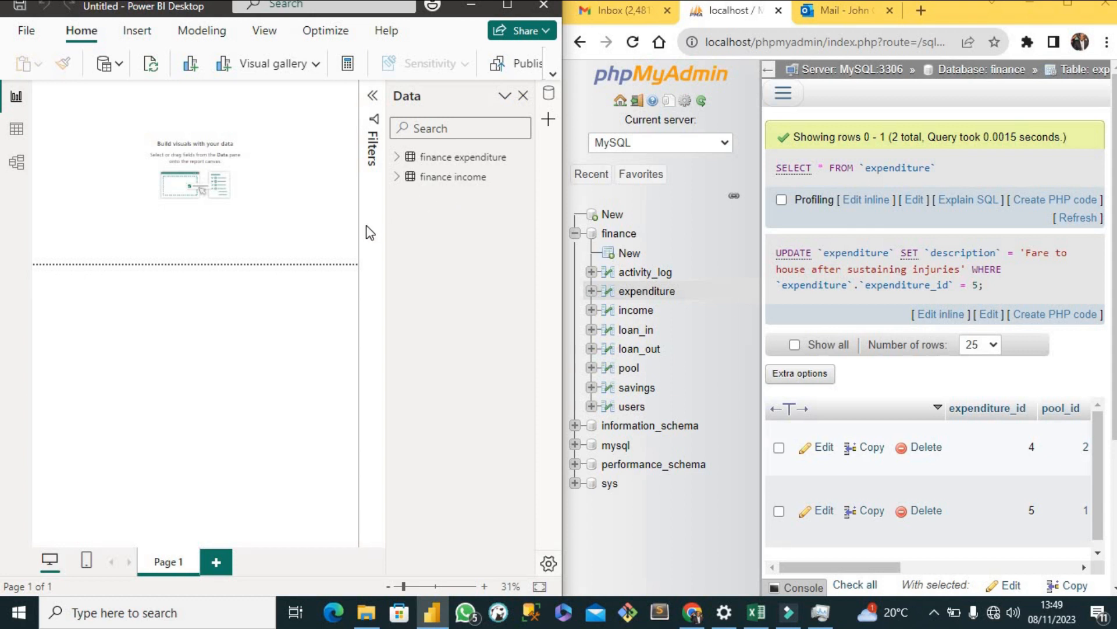
mouse_move(363, 246)
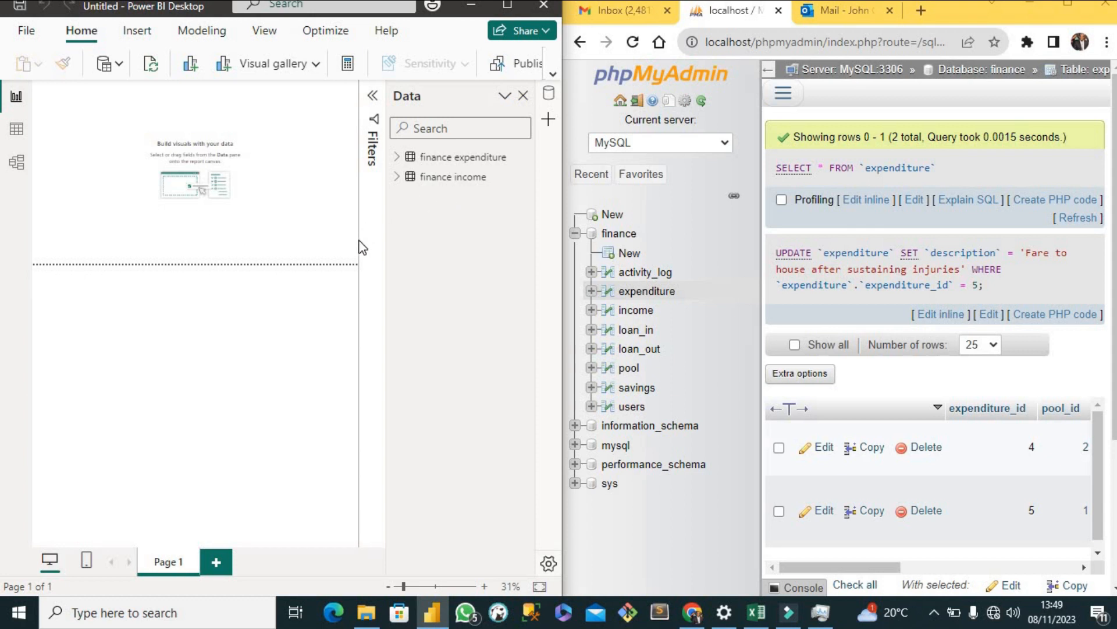